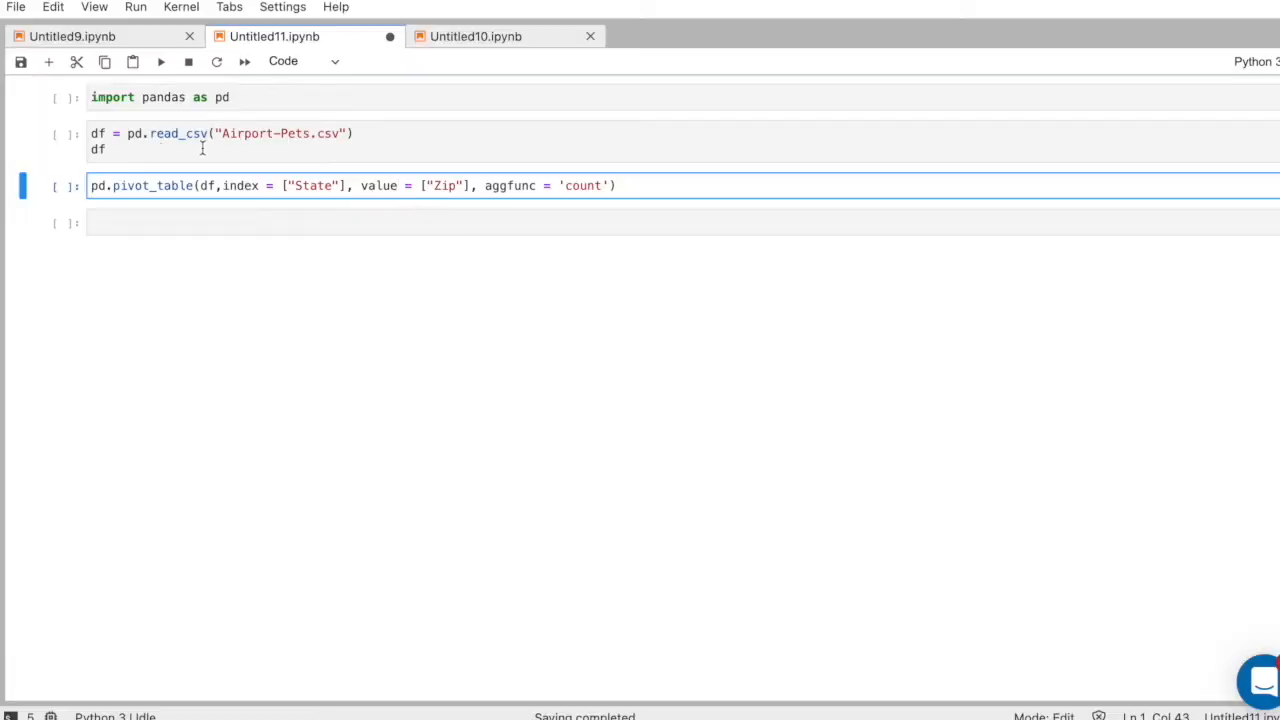
# - Change 'value' to 'values' in the pivot_table code cell so the notebook runs
pyautogui.click(160, 149)
pyautogui.write('s')
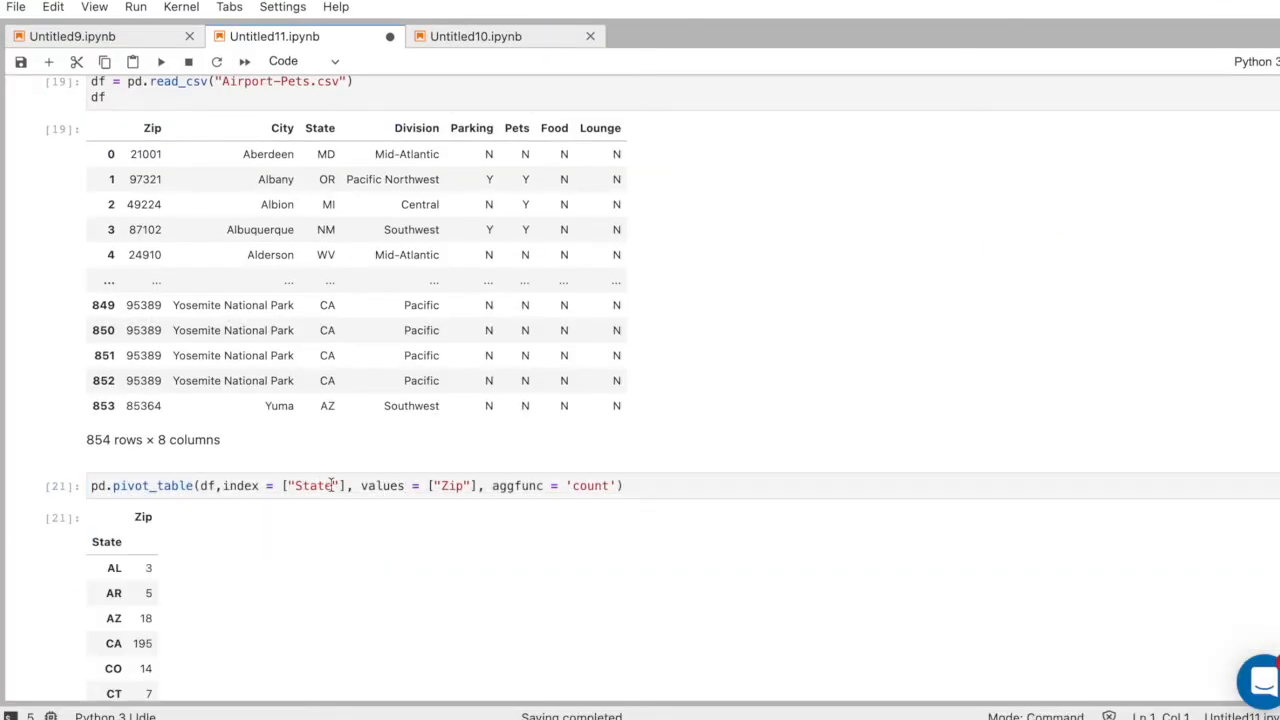
pyautogui.scroll(-3)
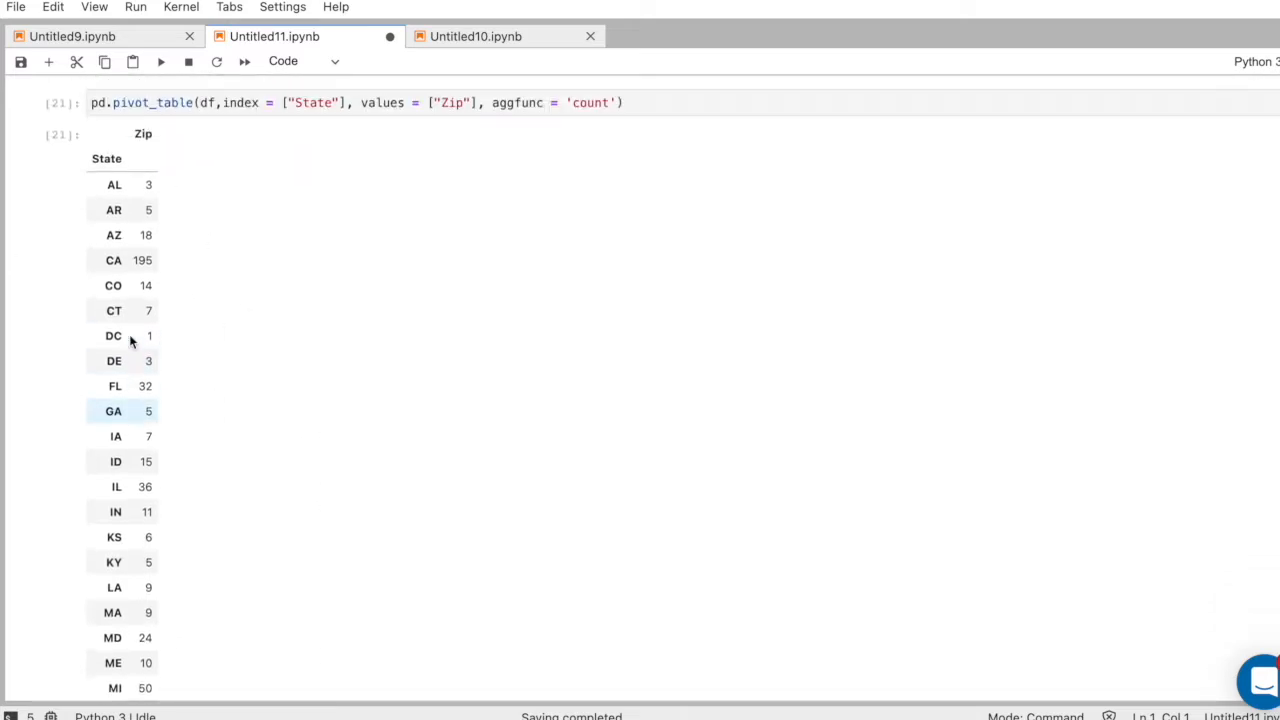
pyautogui.scroll(-3)
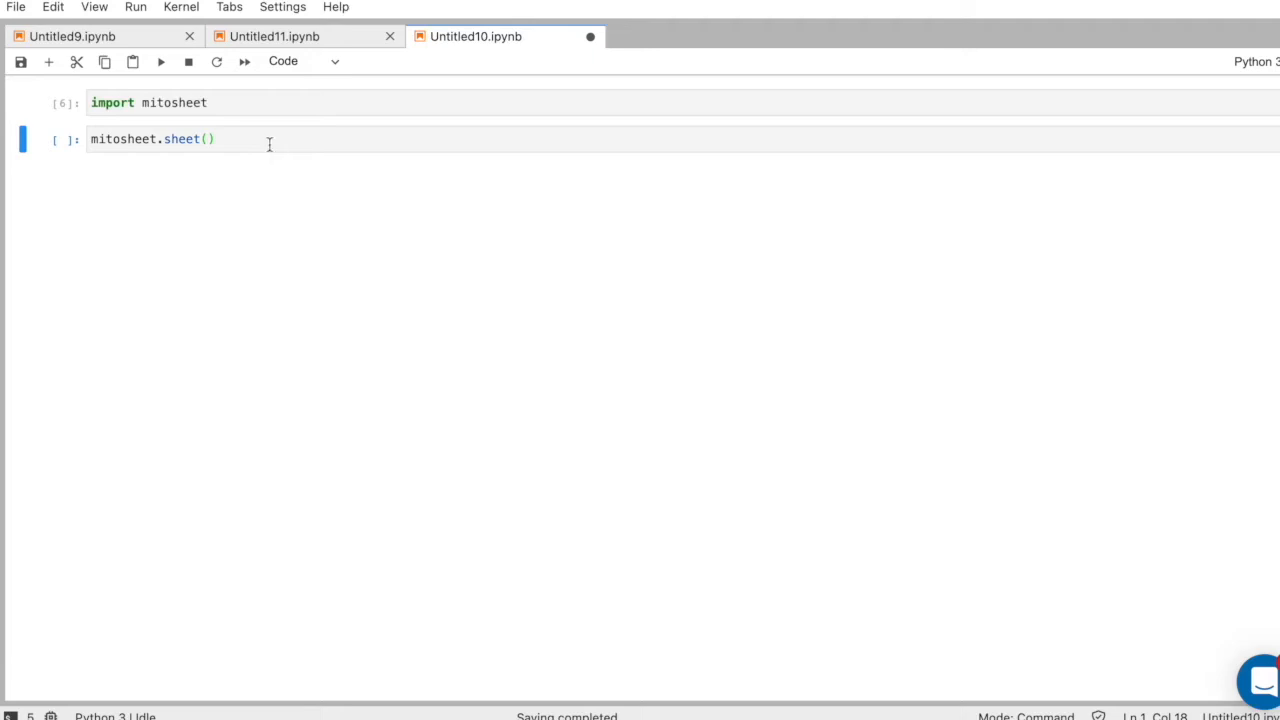
# - Launch mitosheet.sheet() and import Airport-Pets.csv into the Mito spreadsheet
pyautogui.press('Shift+Enter')
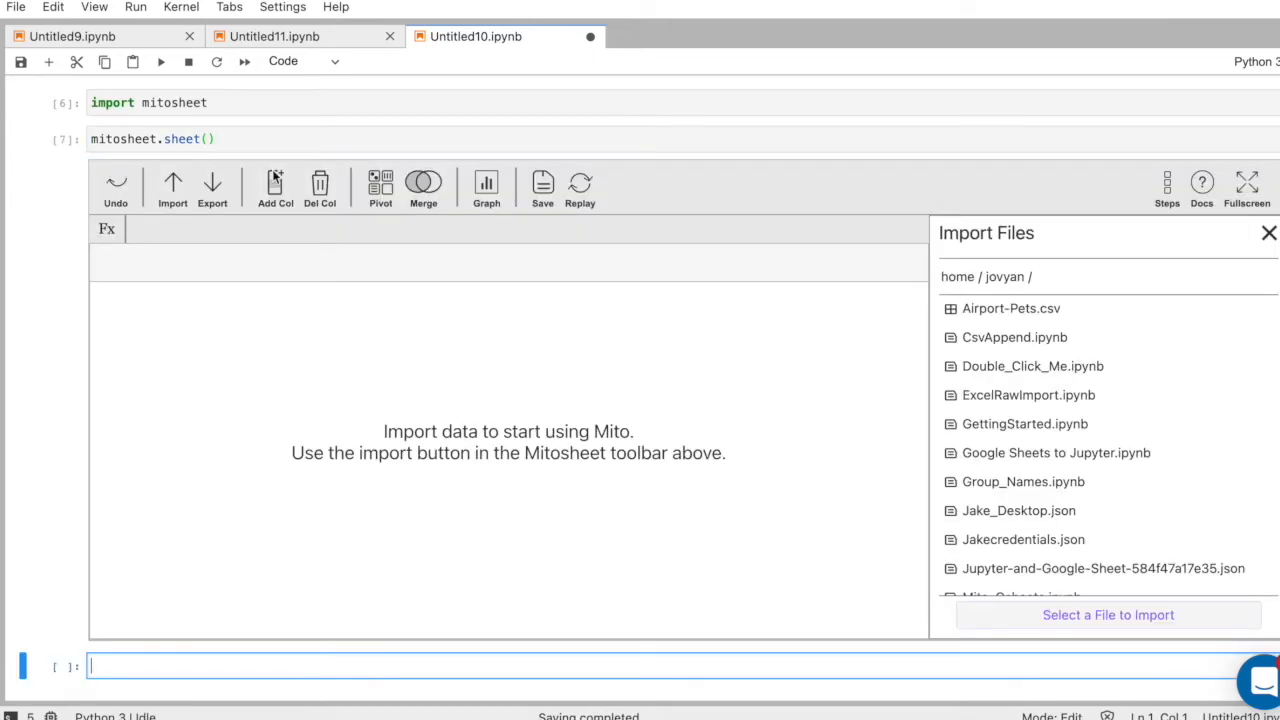
pyautogui.moveTo(523, 235)
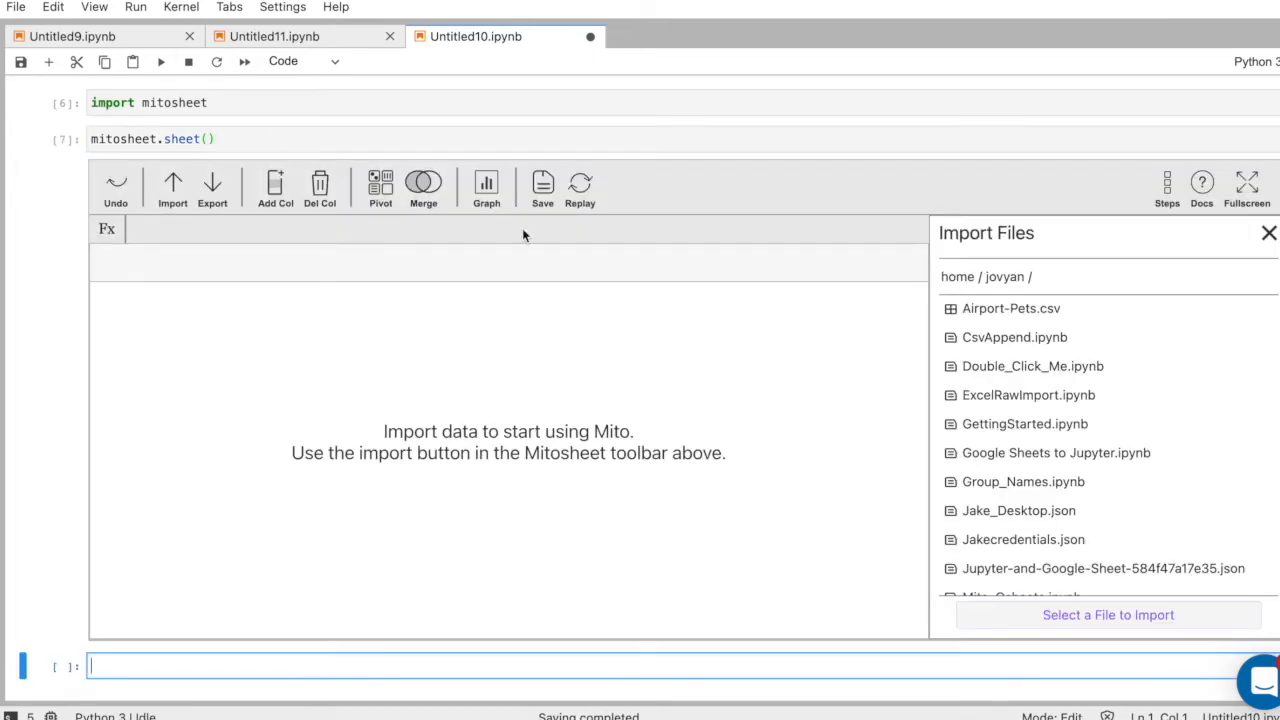
pyautogui.click(995, 308)
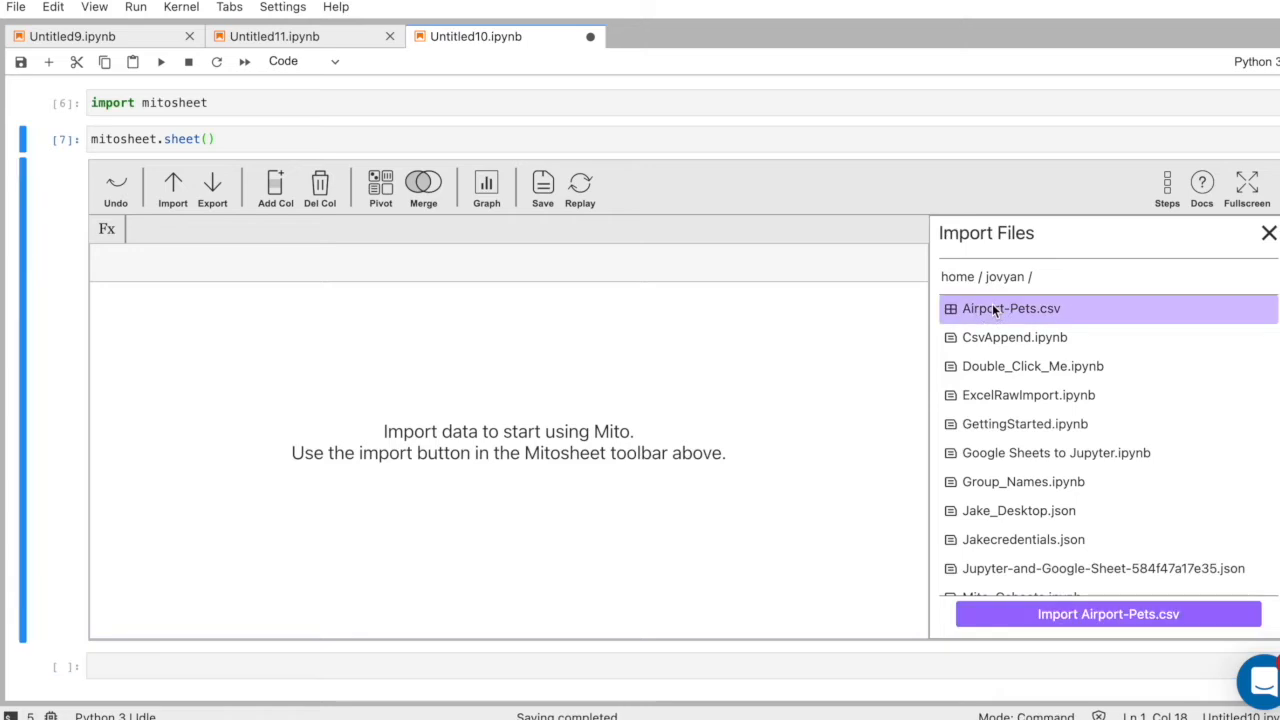
pyautogui.click(1108, 615)
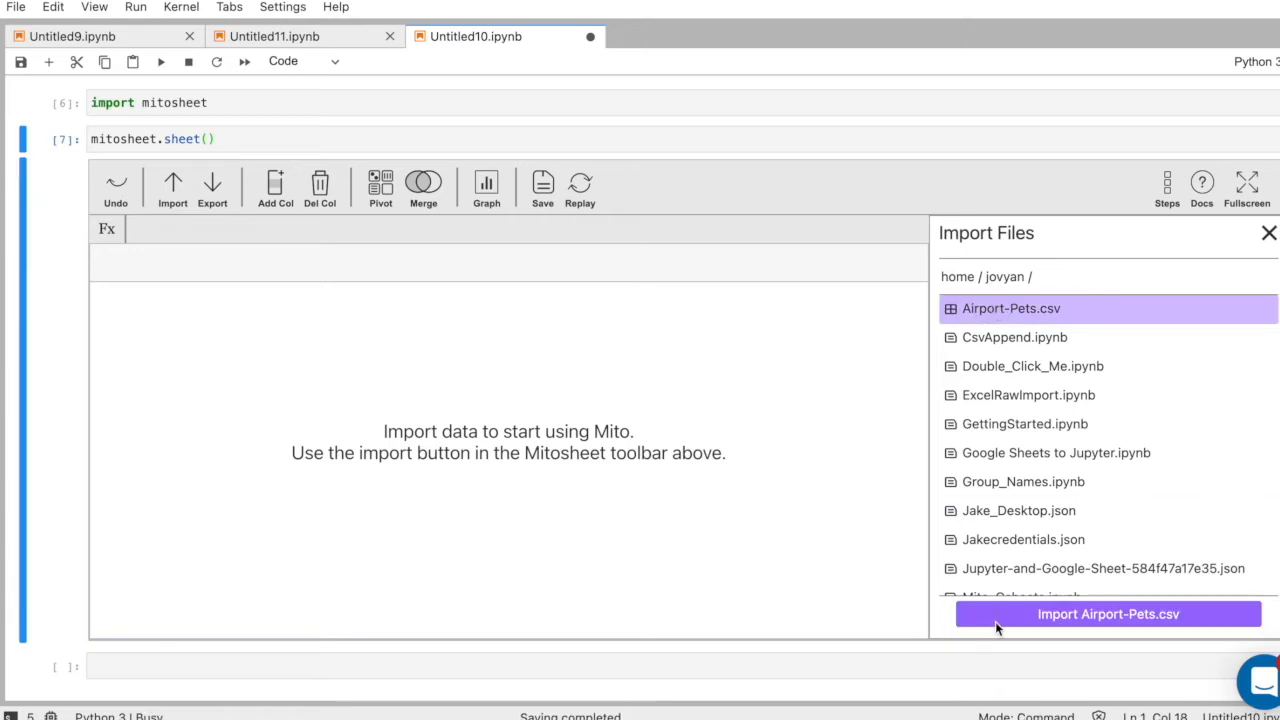
pyautogui.click(1108, 614)
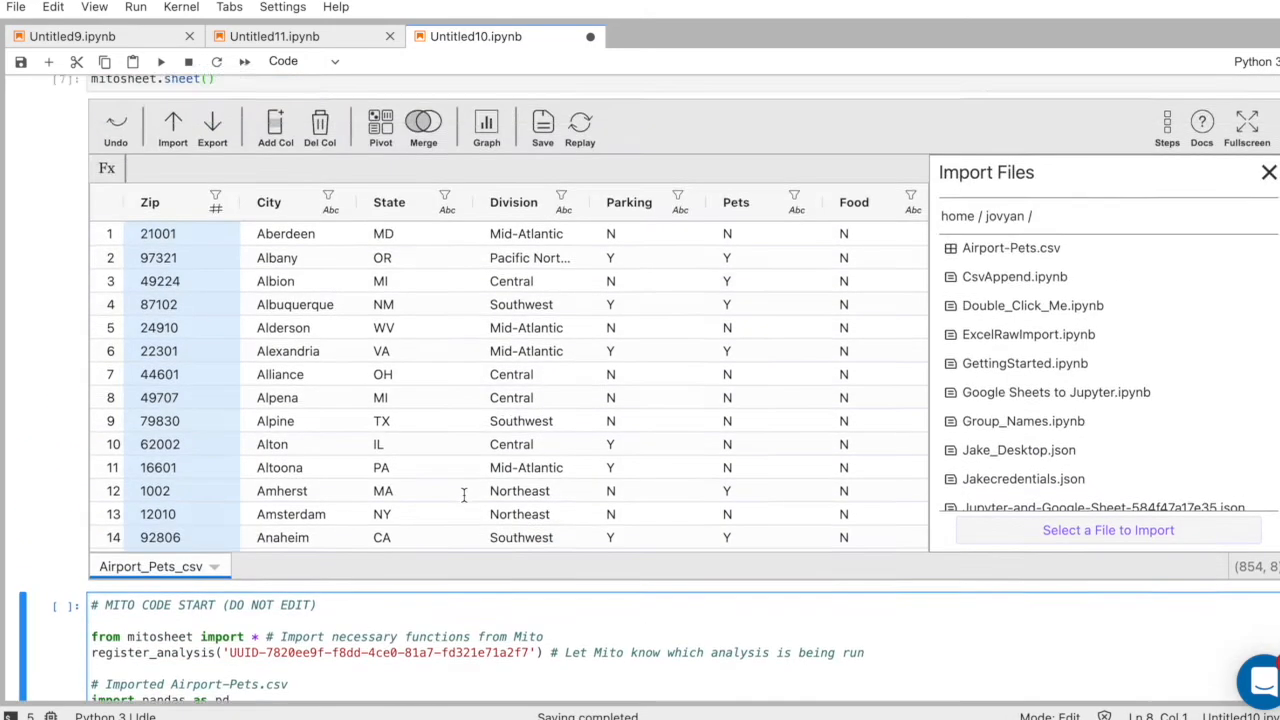
# - Close the Import Files panel and scroll through the imported Airport-Pets rows
pyautogui.click(1262, 174)
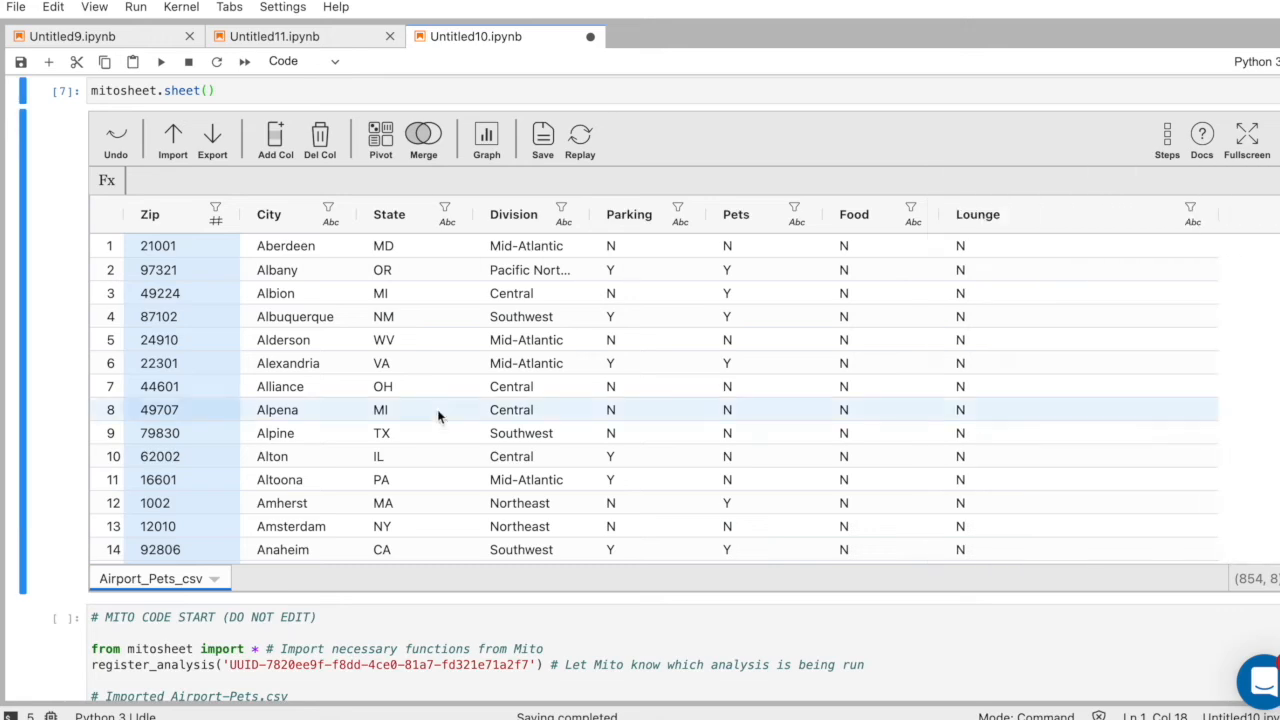
pyautogui.scroll(-3)
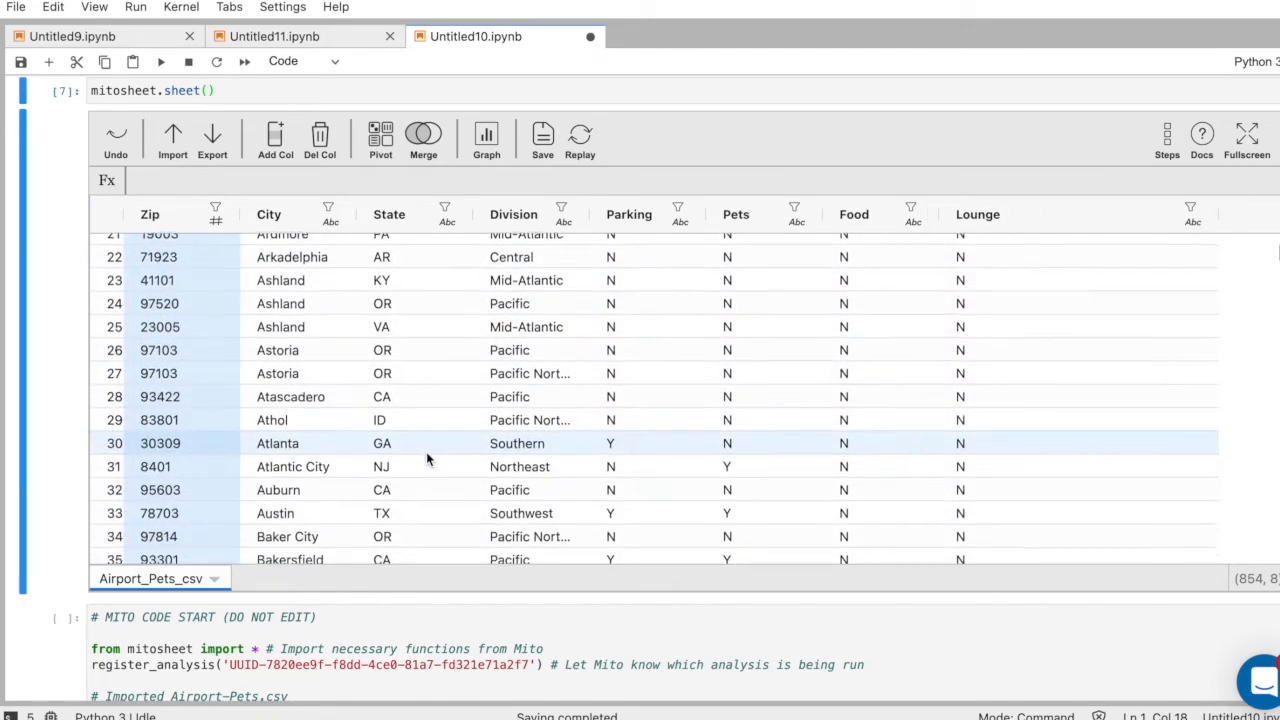
pyautogui.scroll(-3)
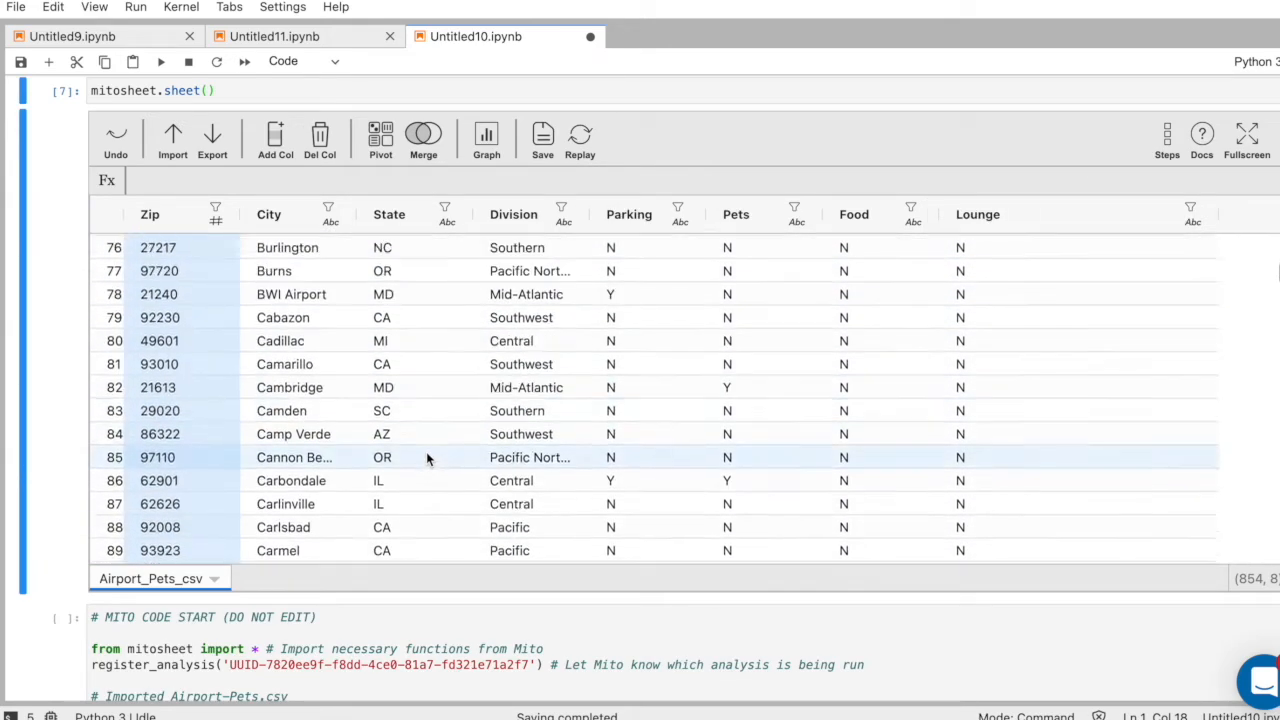
pyautogui.scroll(3)
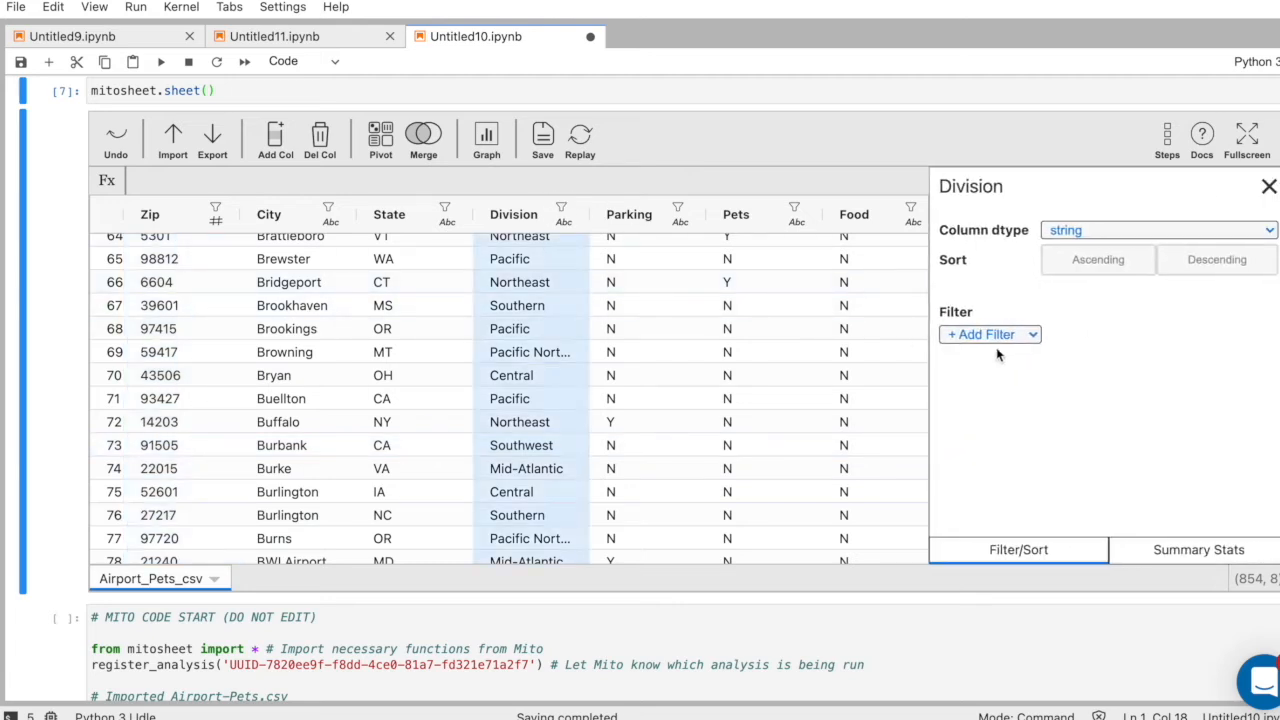
# - View the Division Frequencies chart under Summary Stats, showing Central as most common
pyautogui.click(1198, 550)
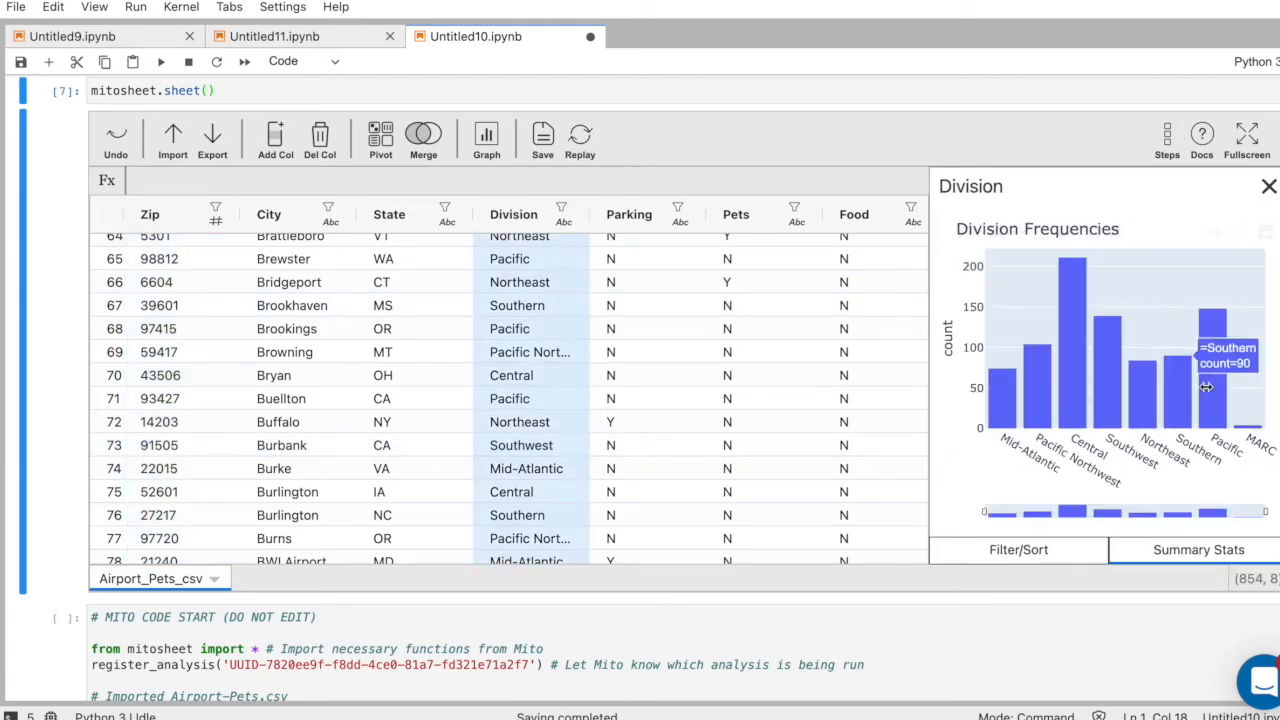
pyautogui.moveTo(1076, 307)
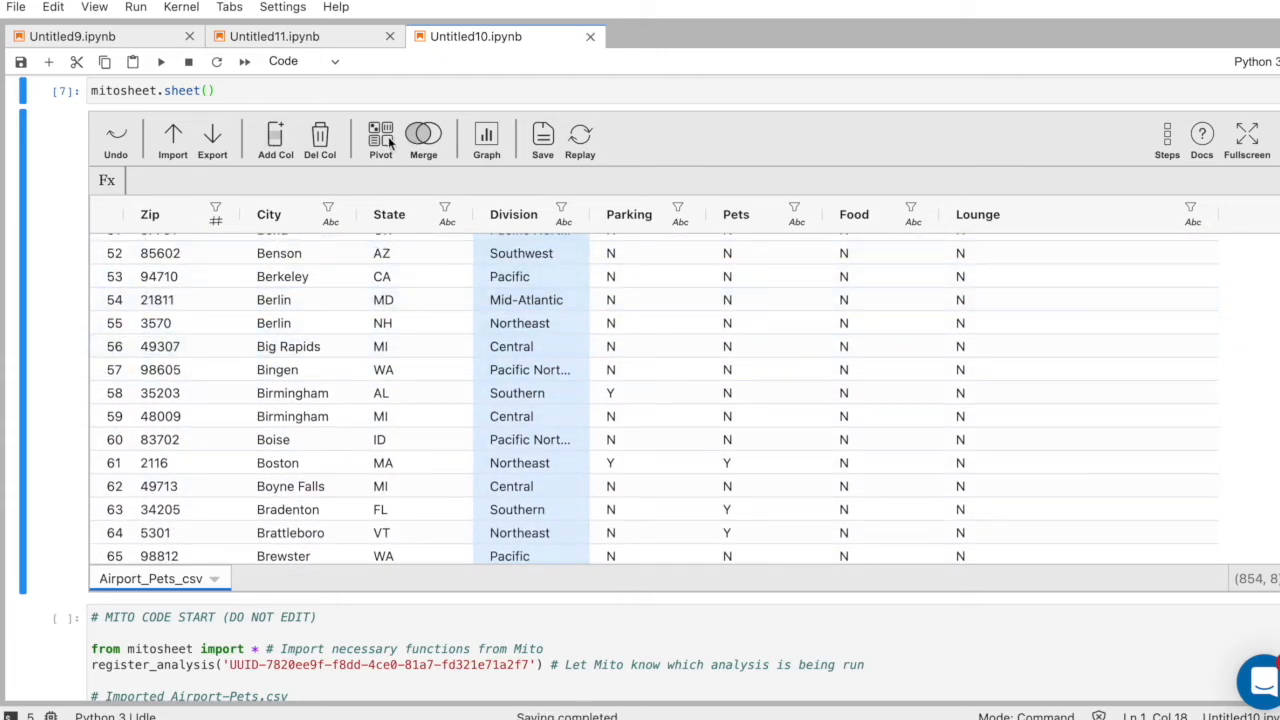
# - Pivot into df2 with State as rows and a count of Zip as values
pyautogui.click(380, 138)
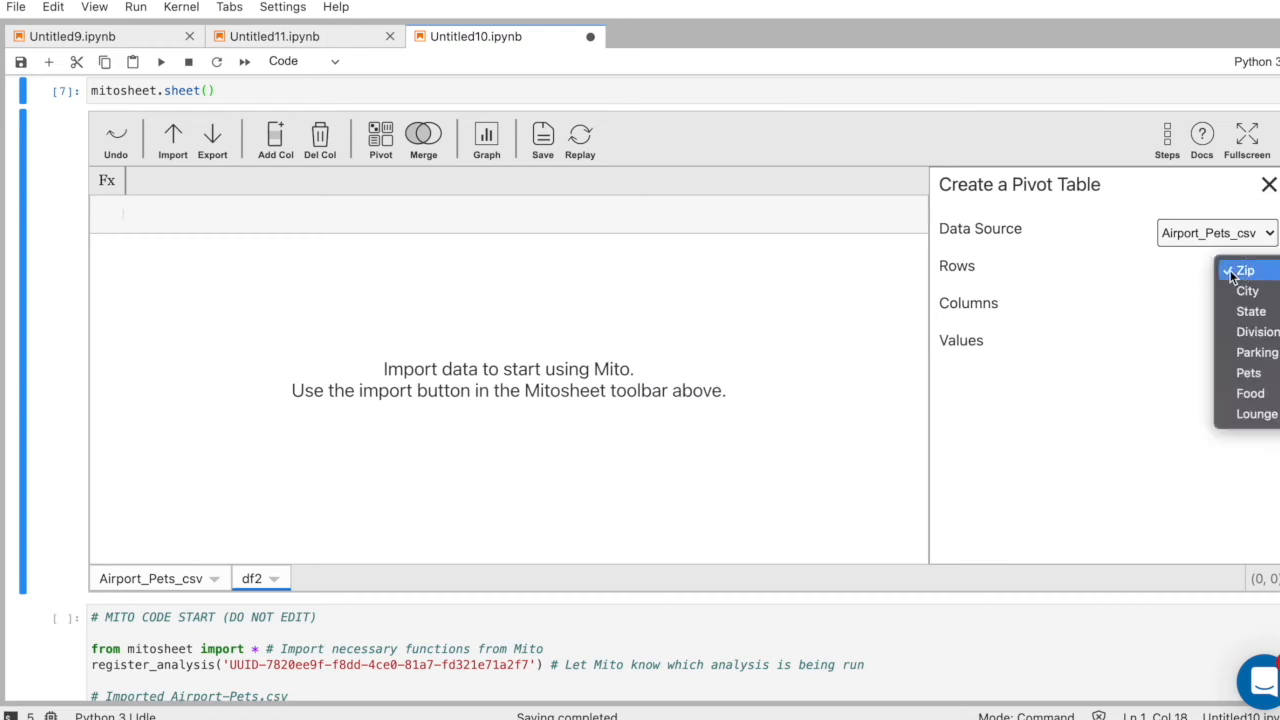
pyautogui.click(1251, 310)
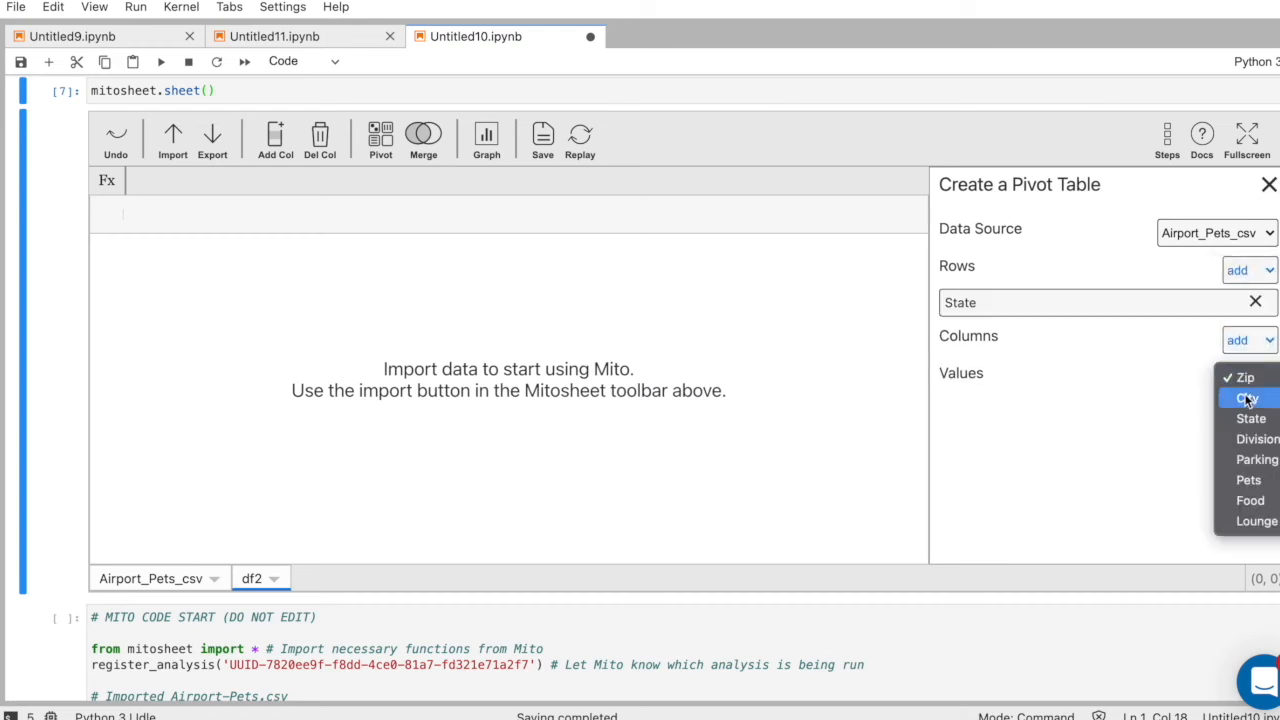
pyautogui.click(1243, 394)
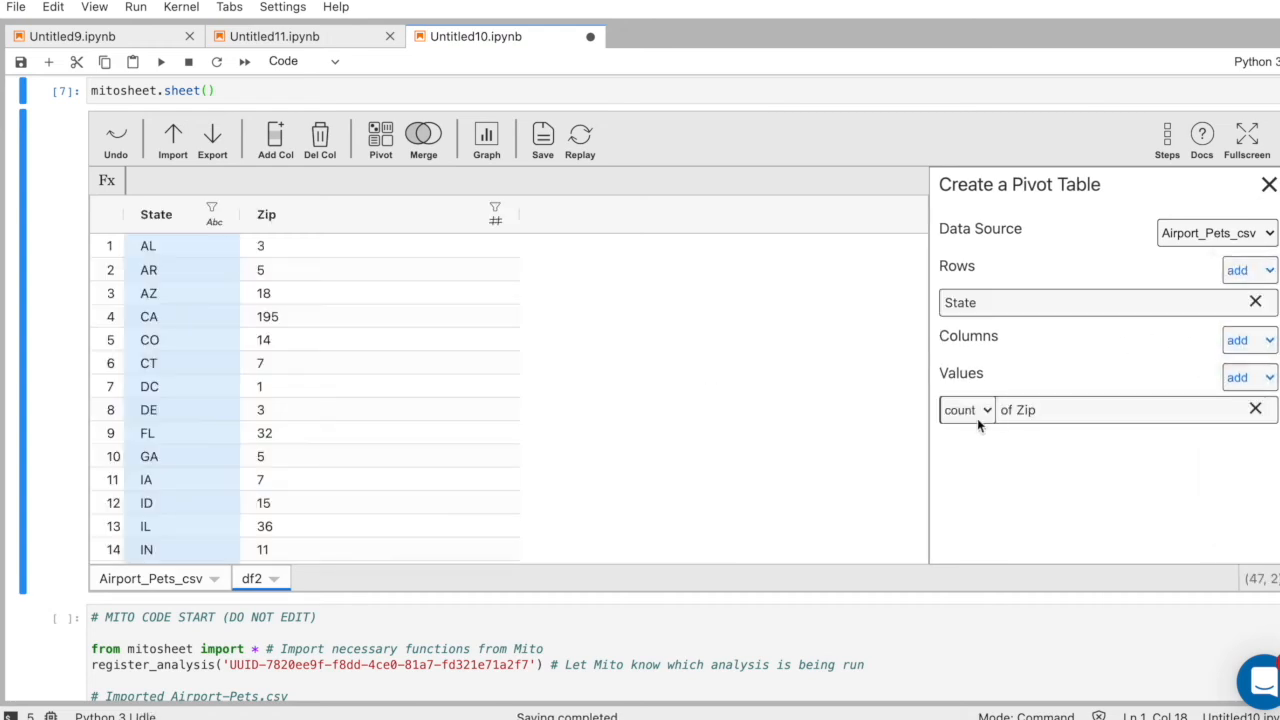
pyautogui.click(965, 410)
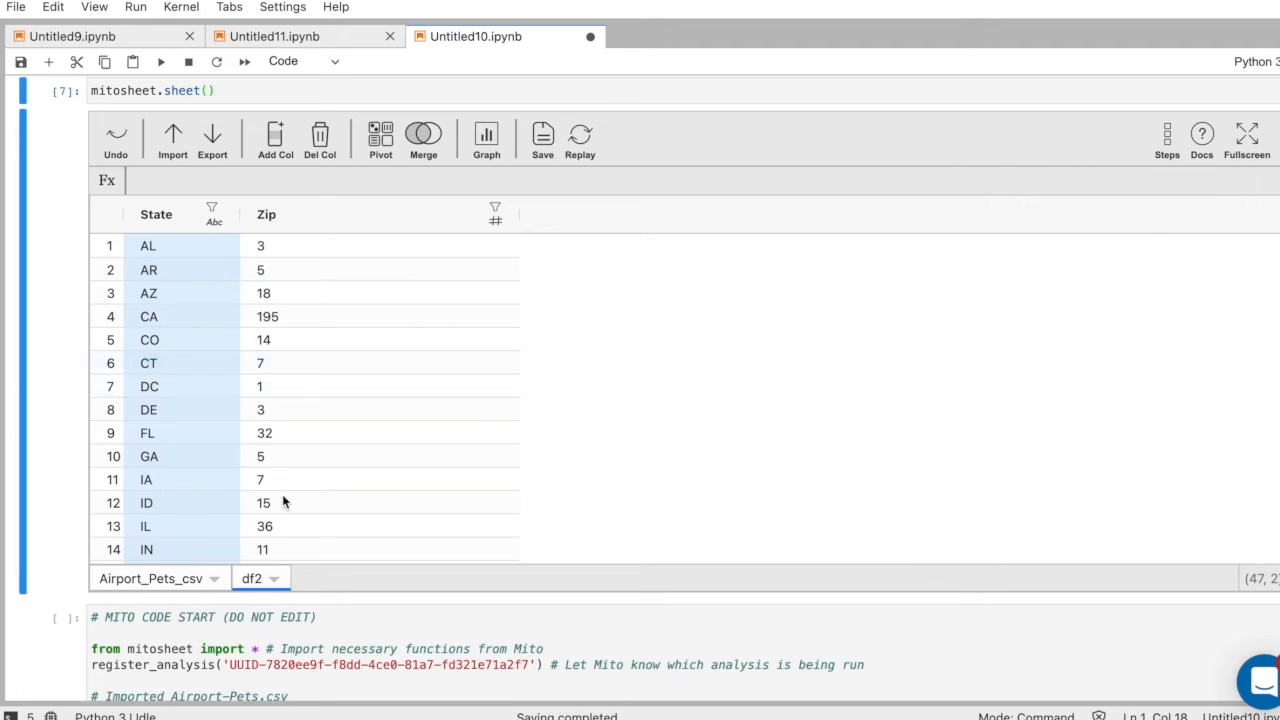
pyautogui.scroll(-3)
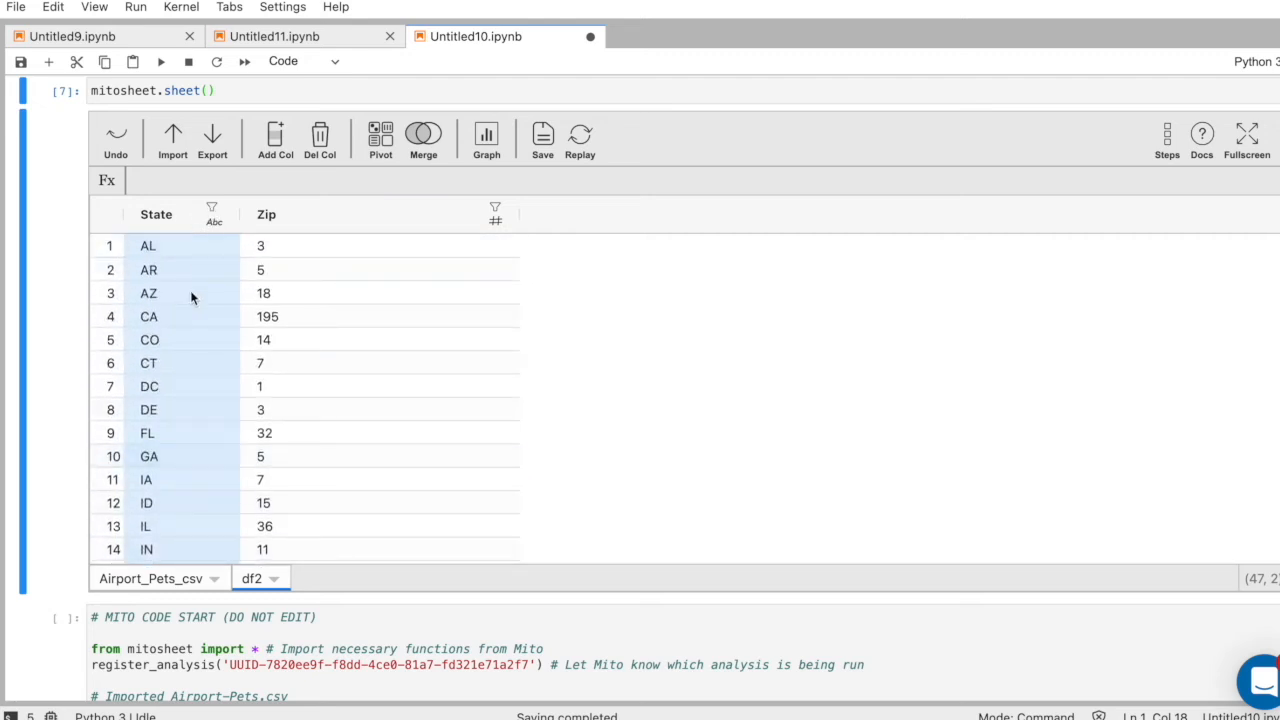
# - Filter df2's State column to values containing 'M' and graph it with State on the x axis
pyautogui.click(213, 210)
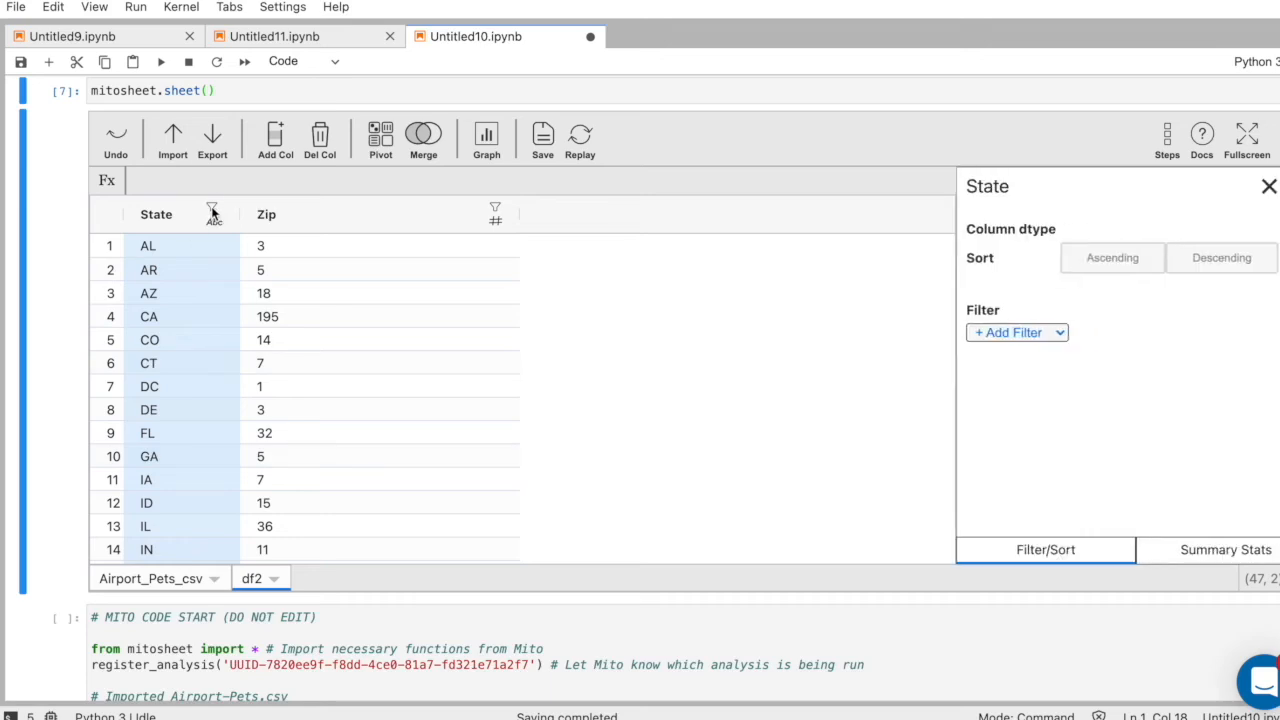
pyautogui.click(1016, 332)
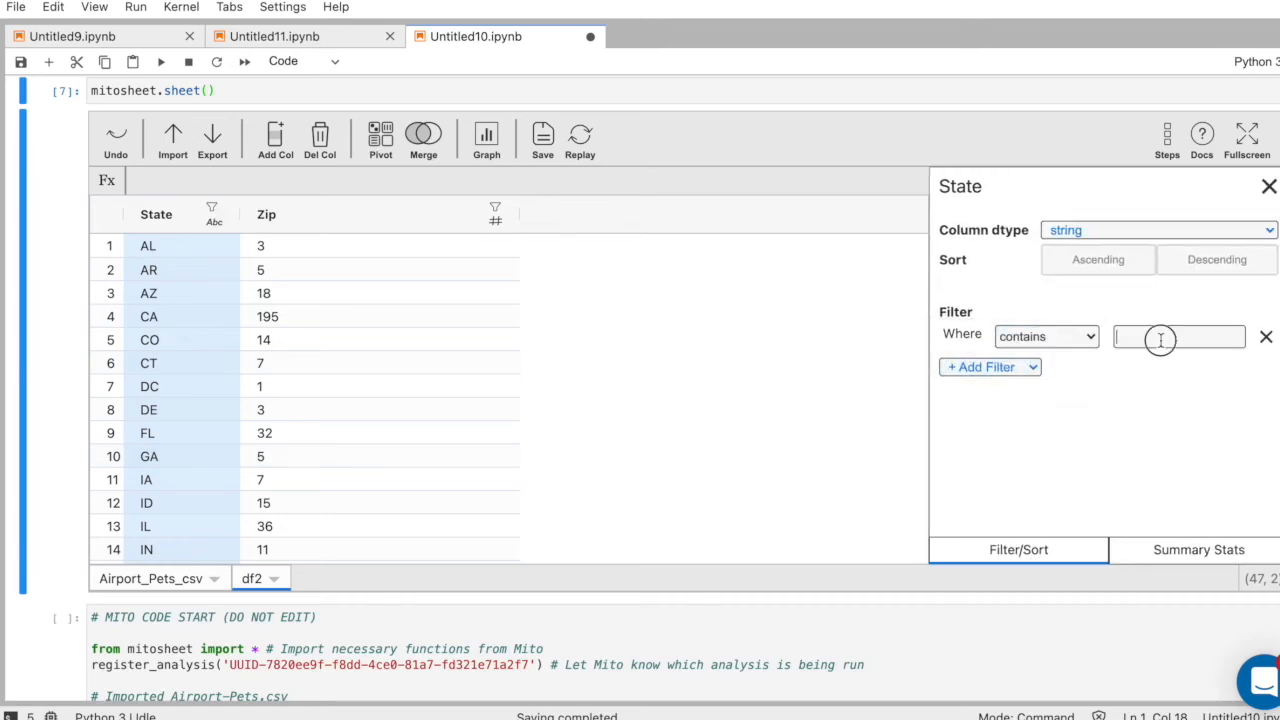
pyautogui.write('M')
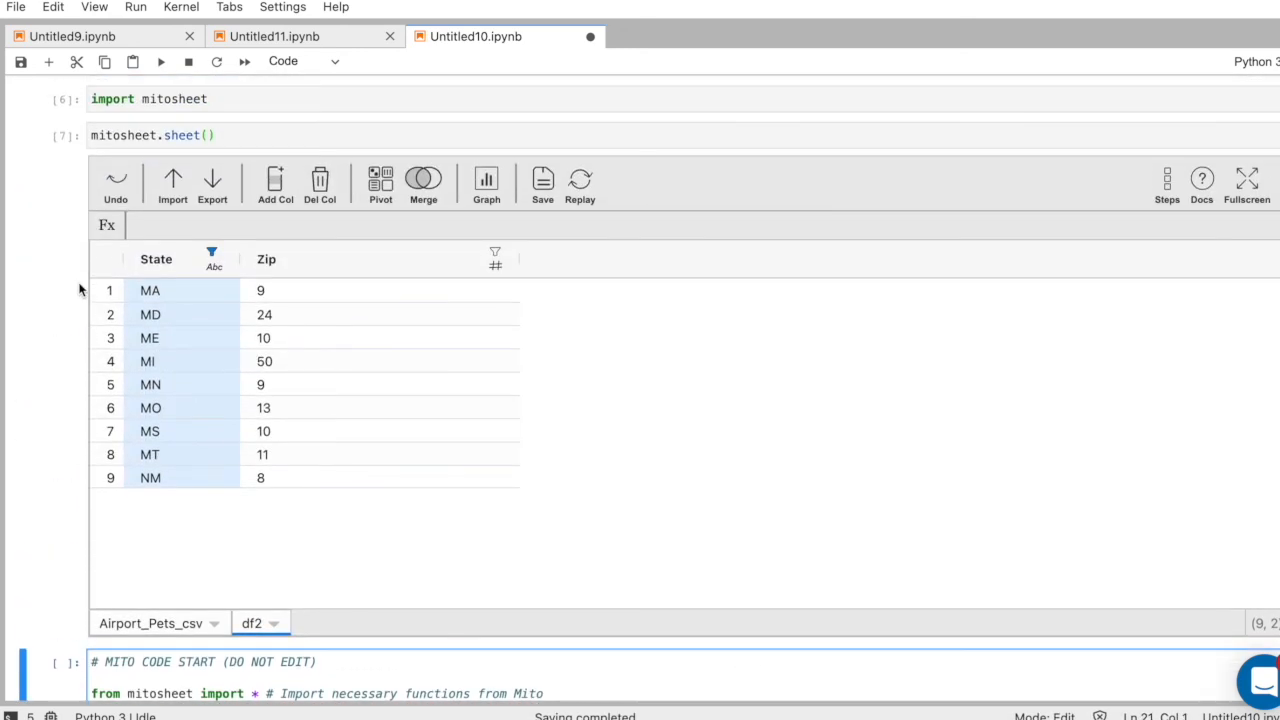
pyautogui.click(486, 185)
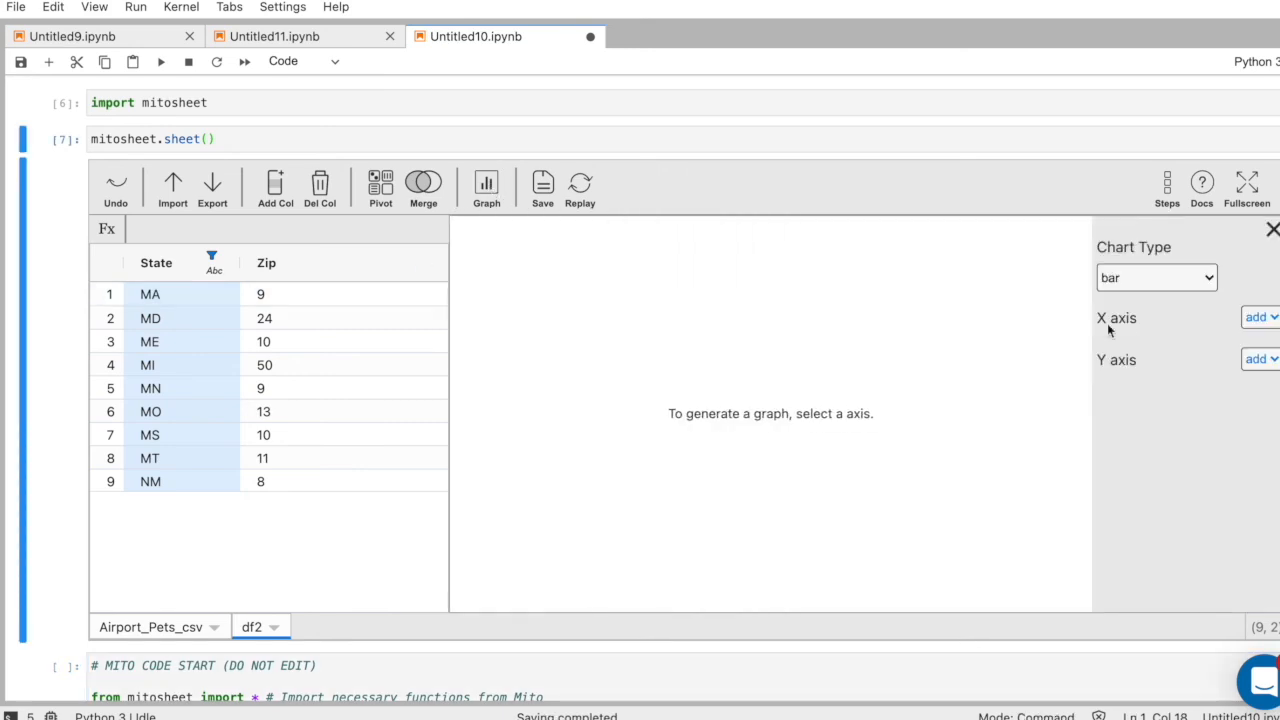
pyautogui.click(1268, 319)
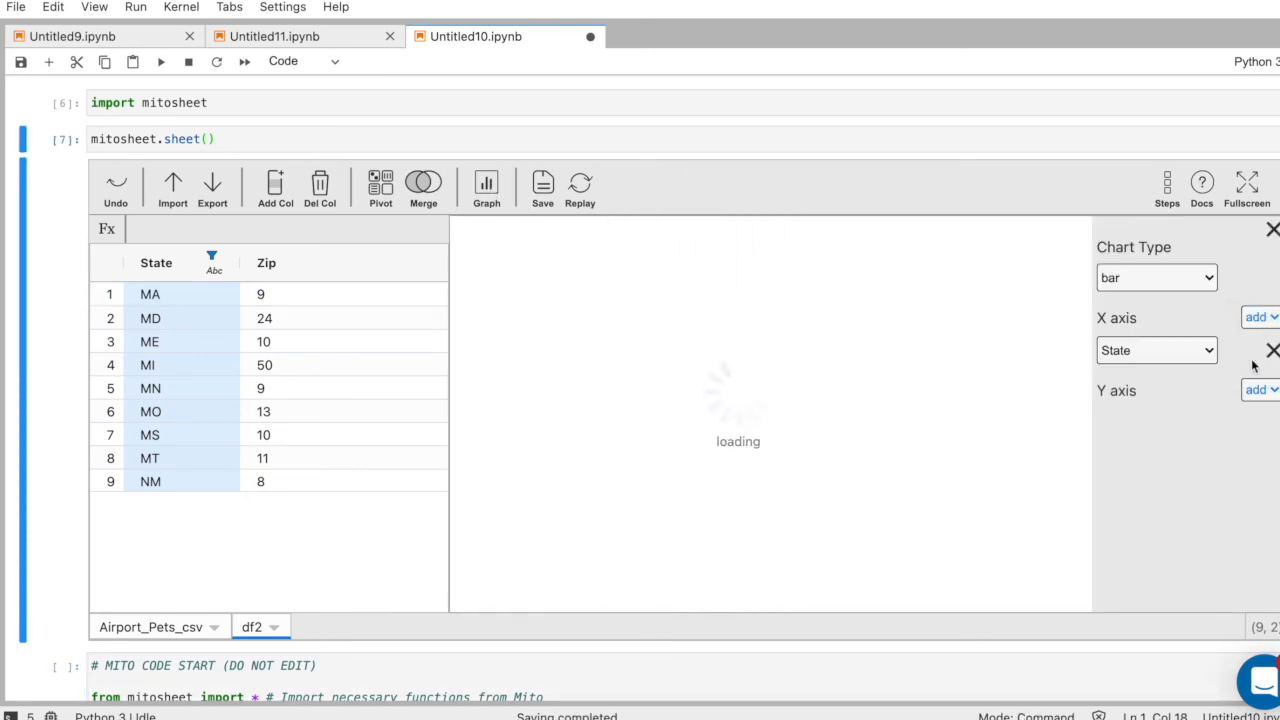